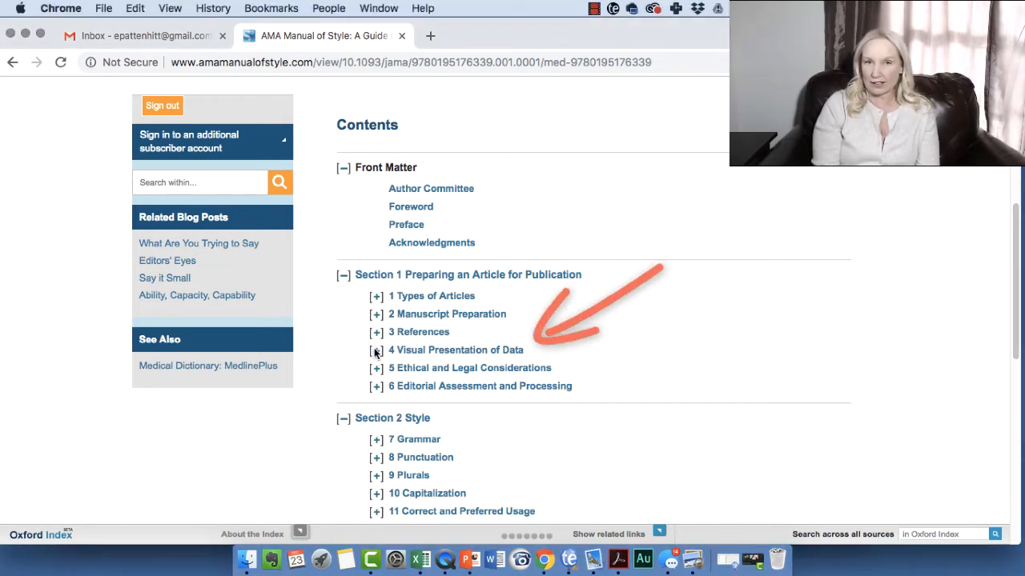
Step: Expand chapter 4 Visual Presentation of Data and open section 4.1 Tables
{"action": "left_click", "coordinate": [377, 350]}
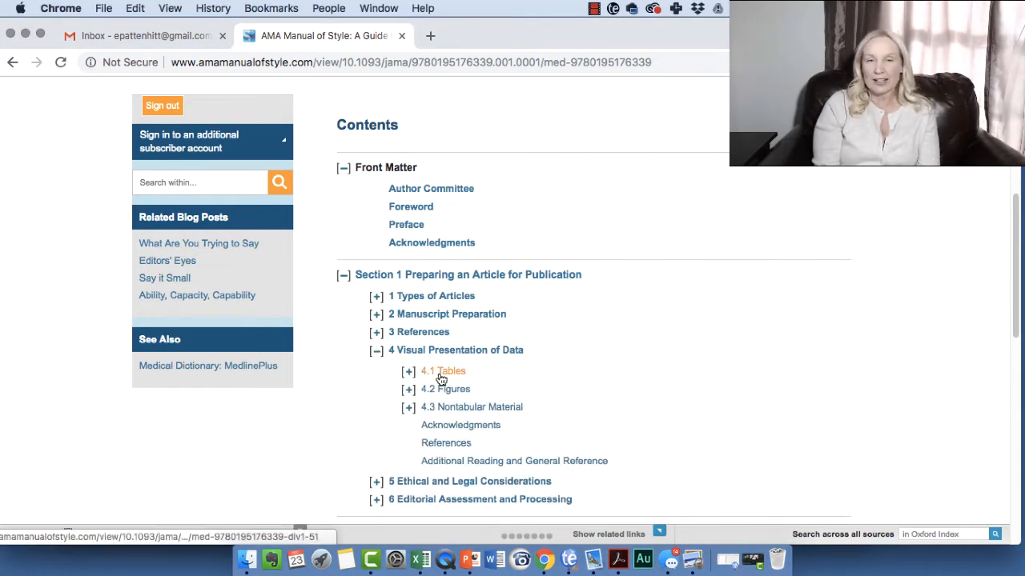
{"action": "left_click", "coordinate": [442, 370]}
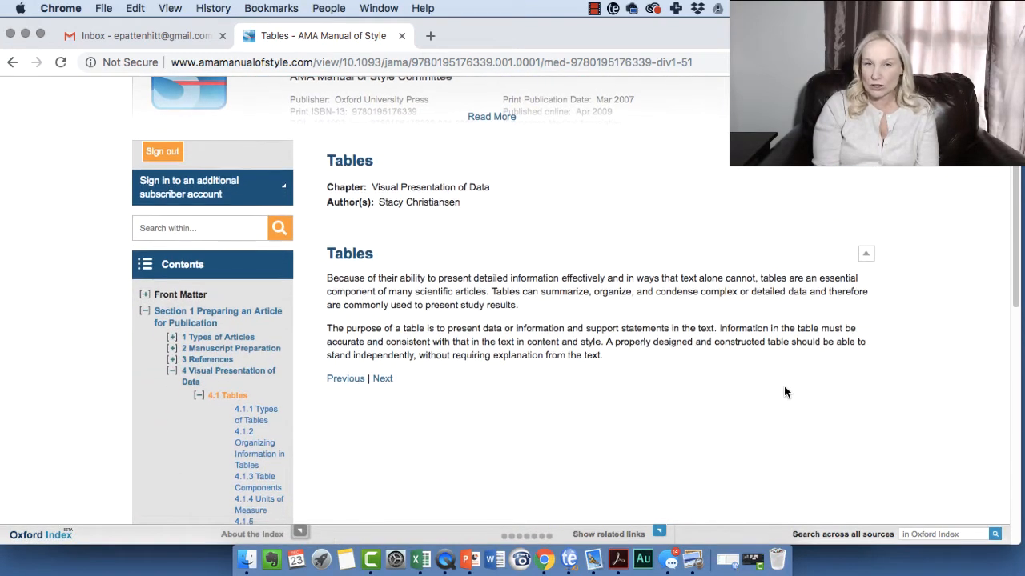
{"action": "scroll", "scroll_direction": "down", "scroll_amount": 3}
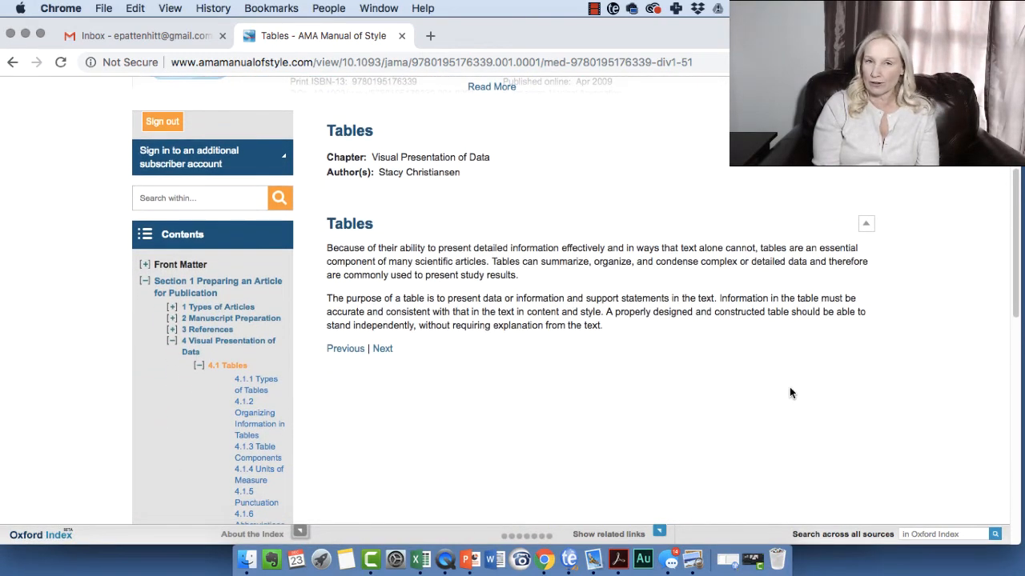
{"action": "scroll", "scroll_direction": "down", "scroll_amount": 3}
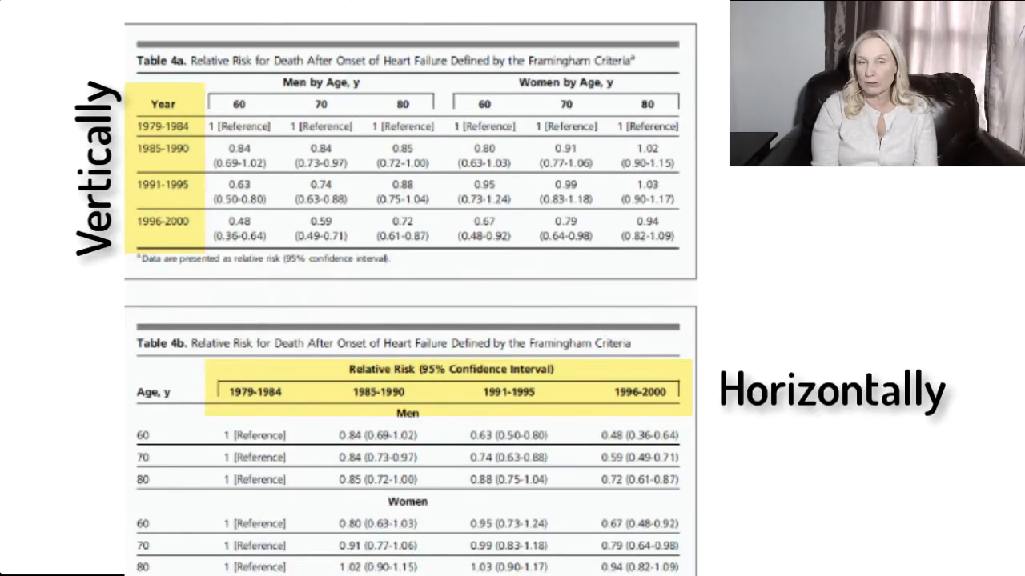
Step: Show the Table 4a/4b slide highlighting year groups vertically versus horizontally
{"action": "left_click_drag", "start_coordinate": [296, 460], "coordinate": [357, 560]}
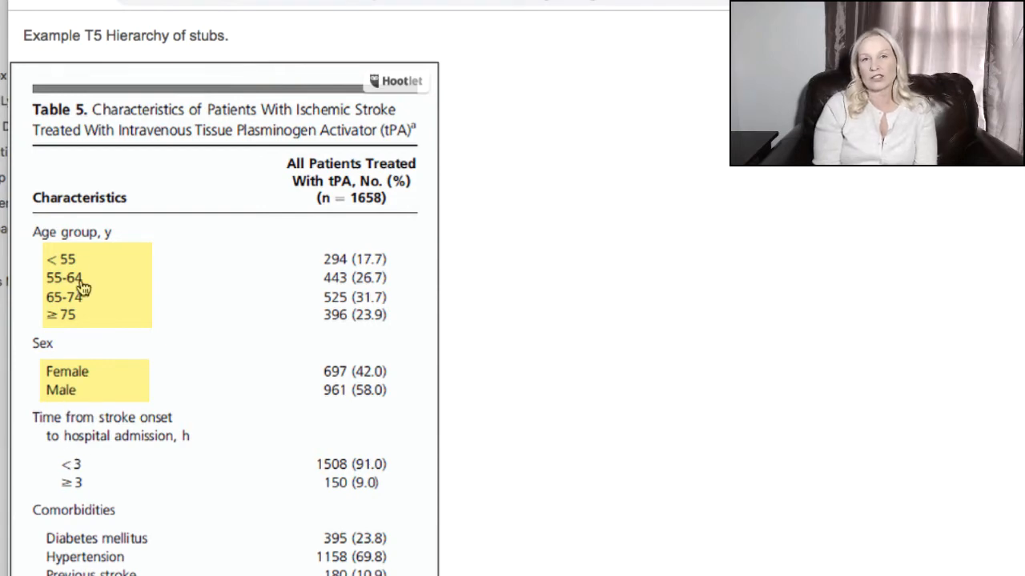
Step: Show the Example T5 hierarchy-of-stubs slide with indented age group and sex rows highlighted
{"action": "scroll", "scroll_direction": "down", "scroll_amount": 3}
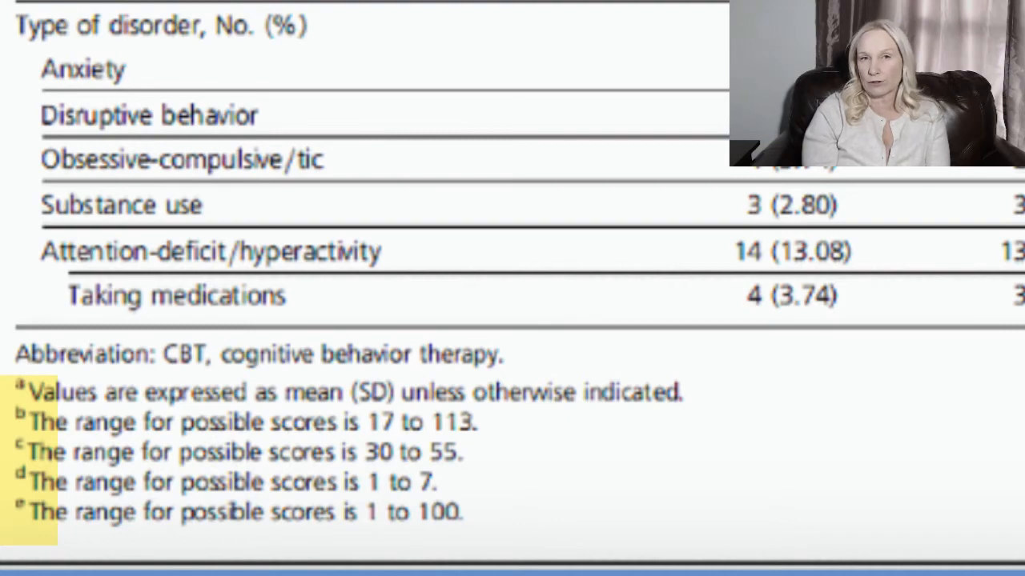
Step: Scroll to the comorbidity table's bottom showing highlighted superscript footnote letters
{"action": "scroll", "scroll_direction": "down", "scroll_amount": 3}
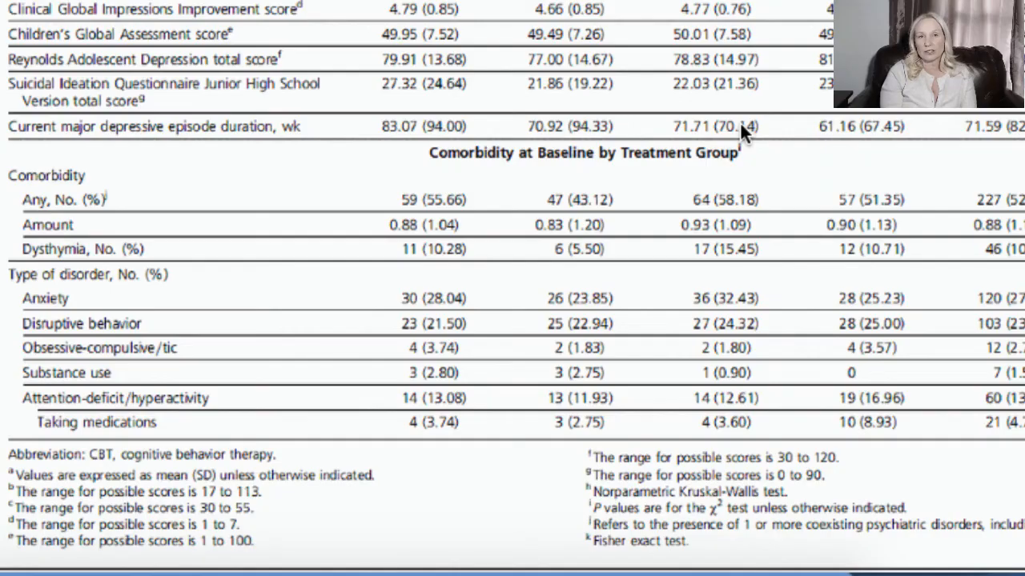